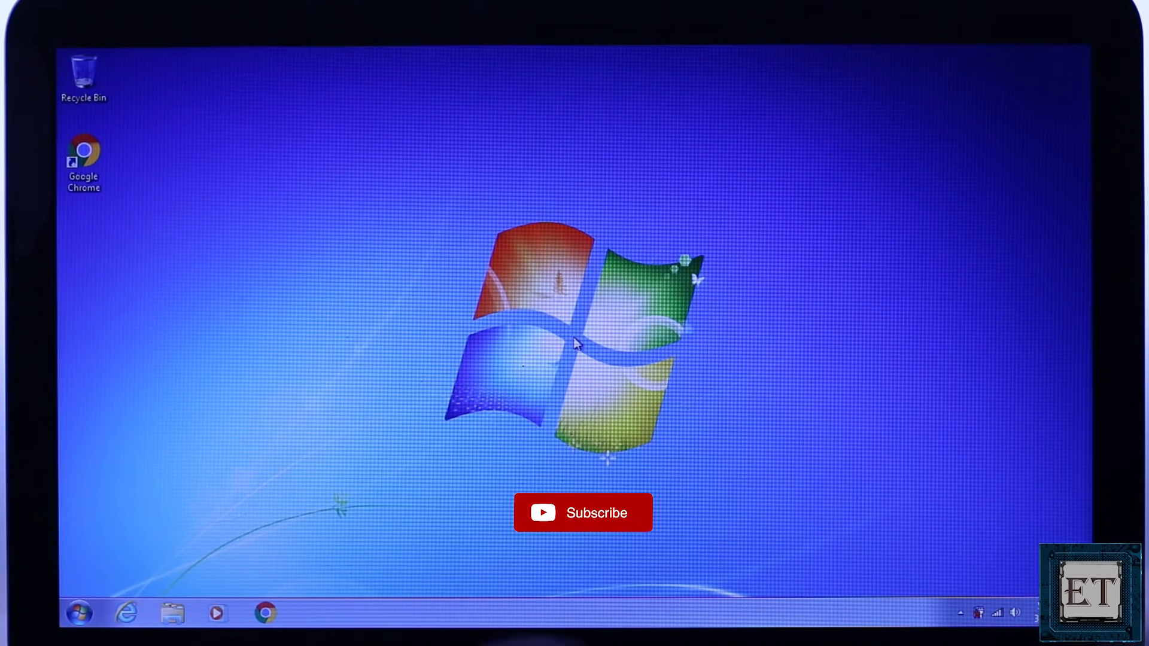
# Launch Device Manager from the Start menu search for "devi"
pyautogui.click(76, 613)
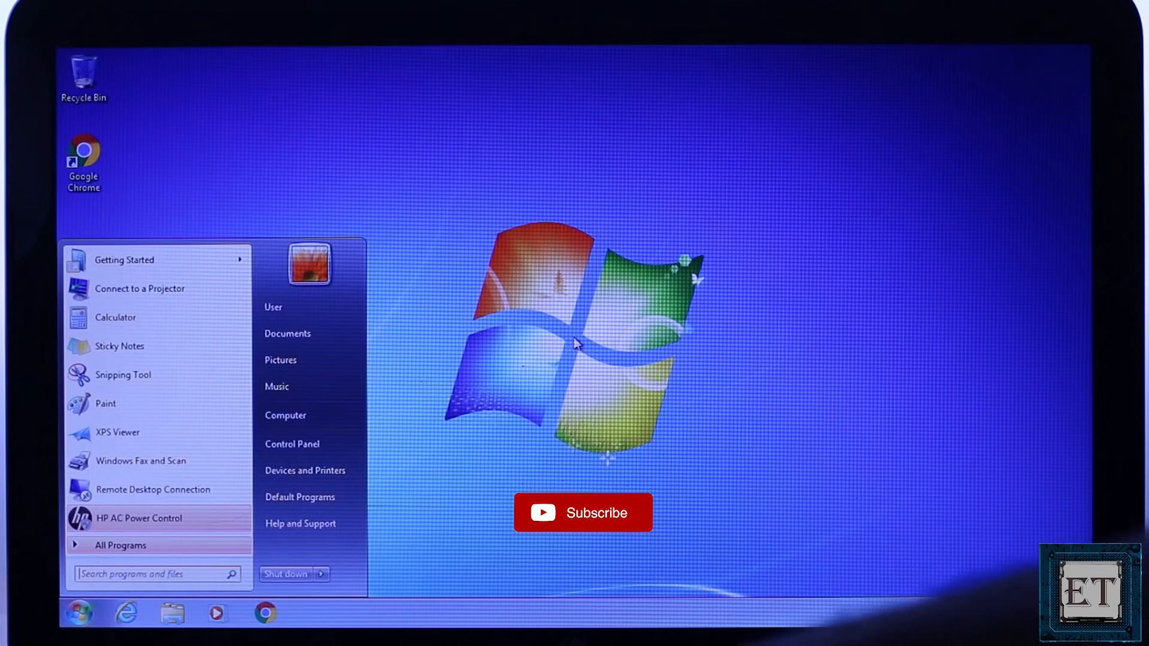
pyautogui.write('devi')
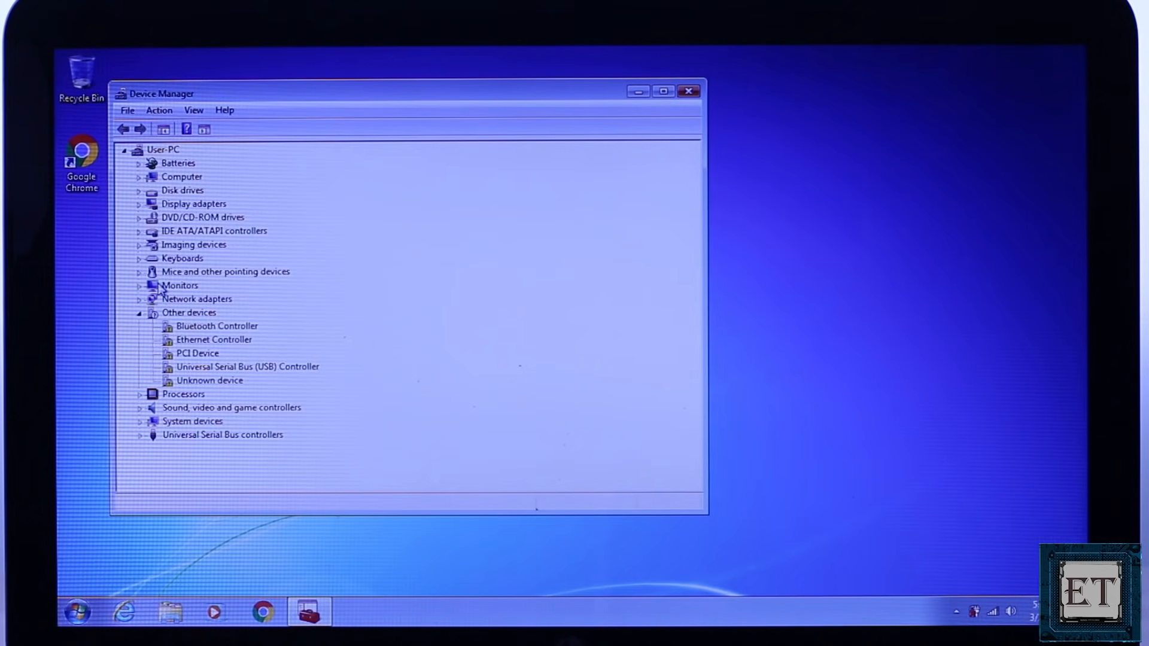
# Uninstall the Microsoft AC Adapter from the Batteries category
pyautogui.click(139, 163)
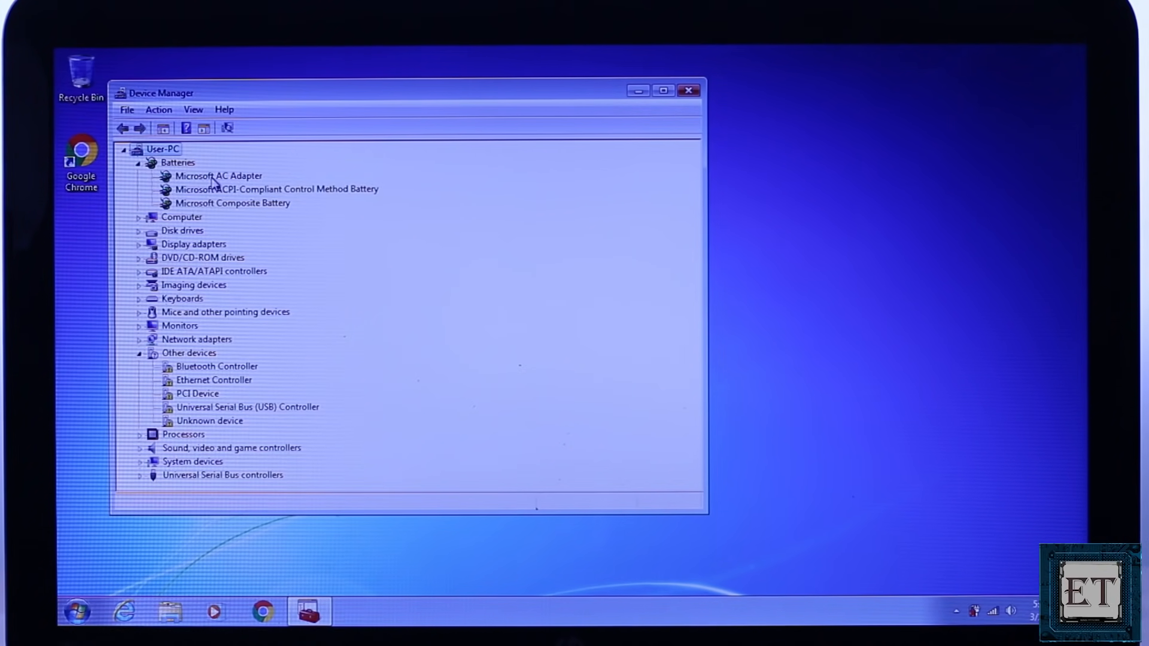
pyautogui.rightClick(220, 175)
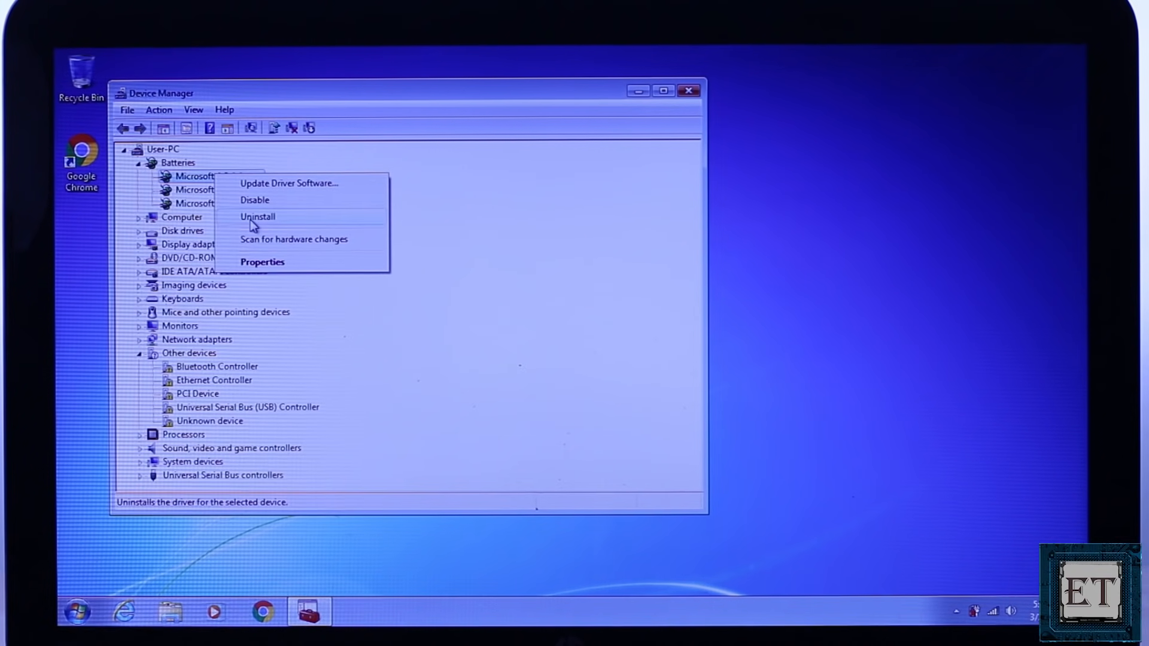
pyautogui.click(258, 217)
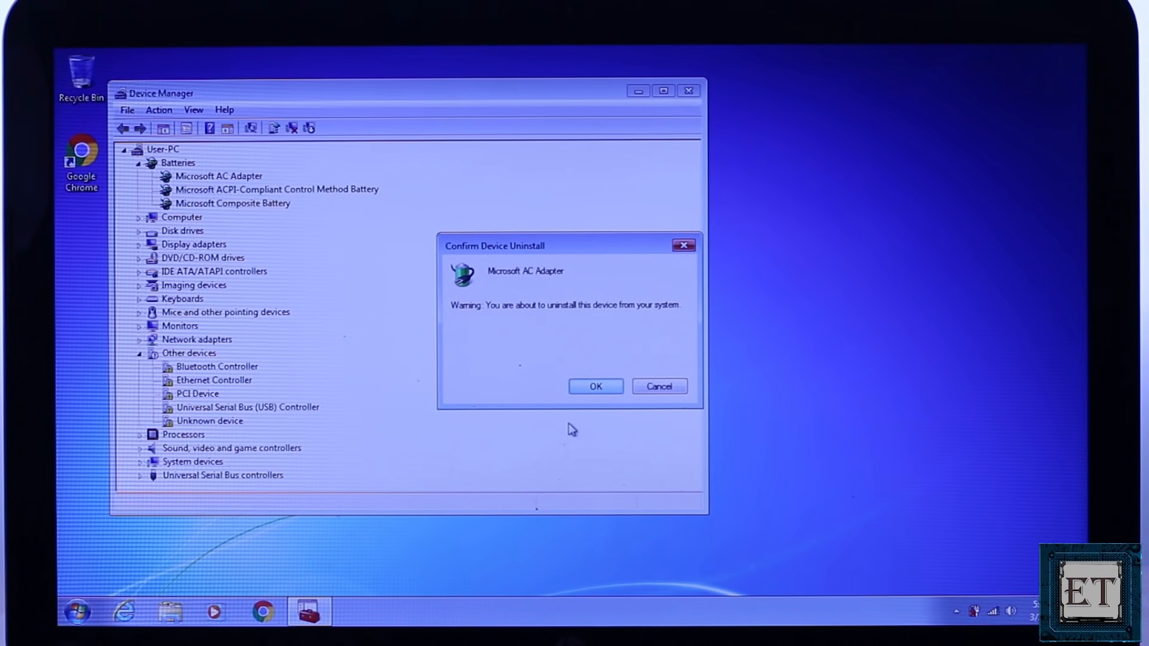
pyautogui.click(595, 387)
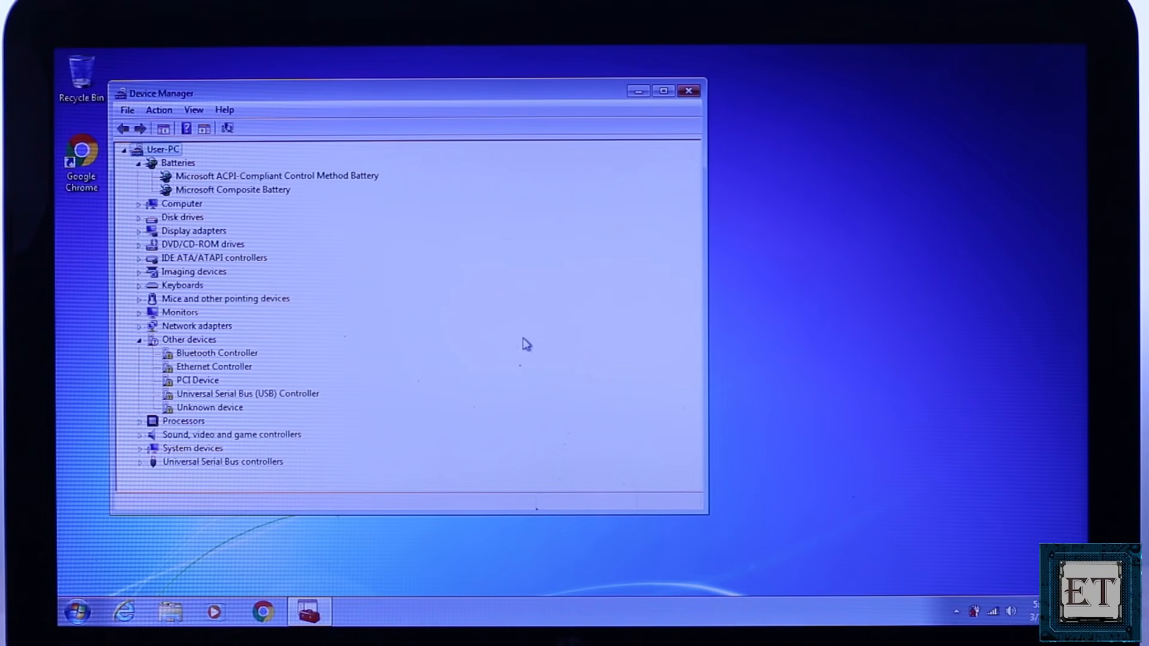
# Uninstall the Microsoft ACPI-Compliant Control Method Battery, leaving only Composite Battery
pyautogui.click(275, 175)
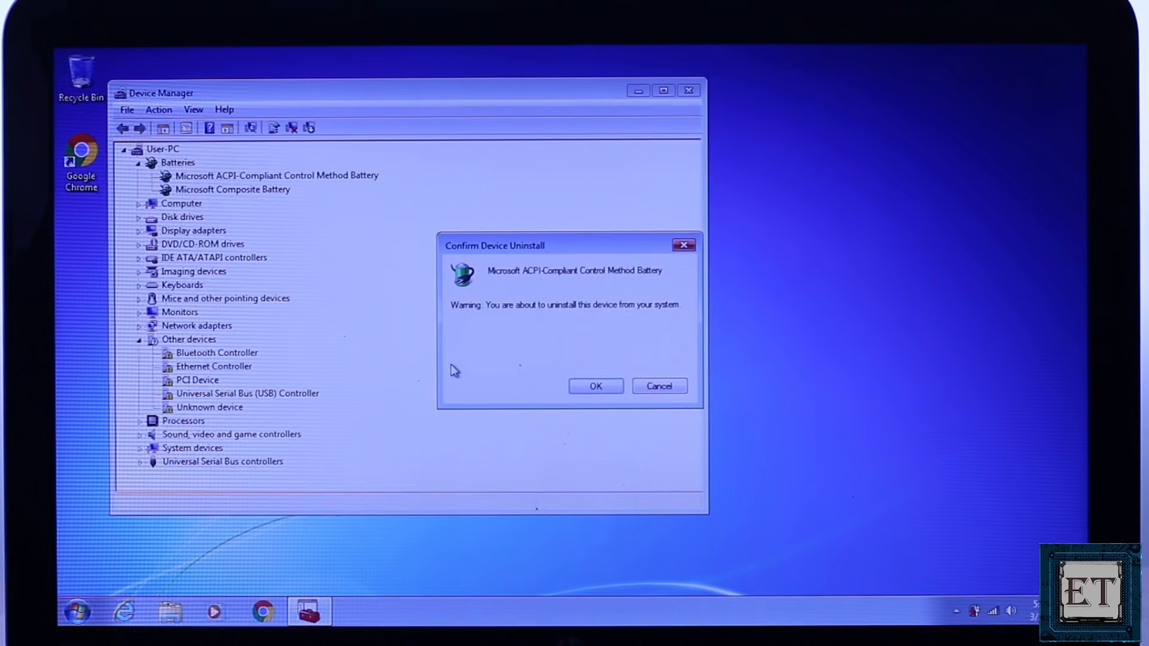
pyautogui.click(595, 387)
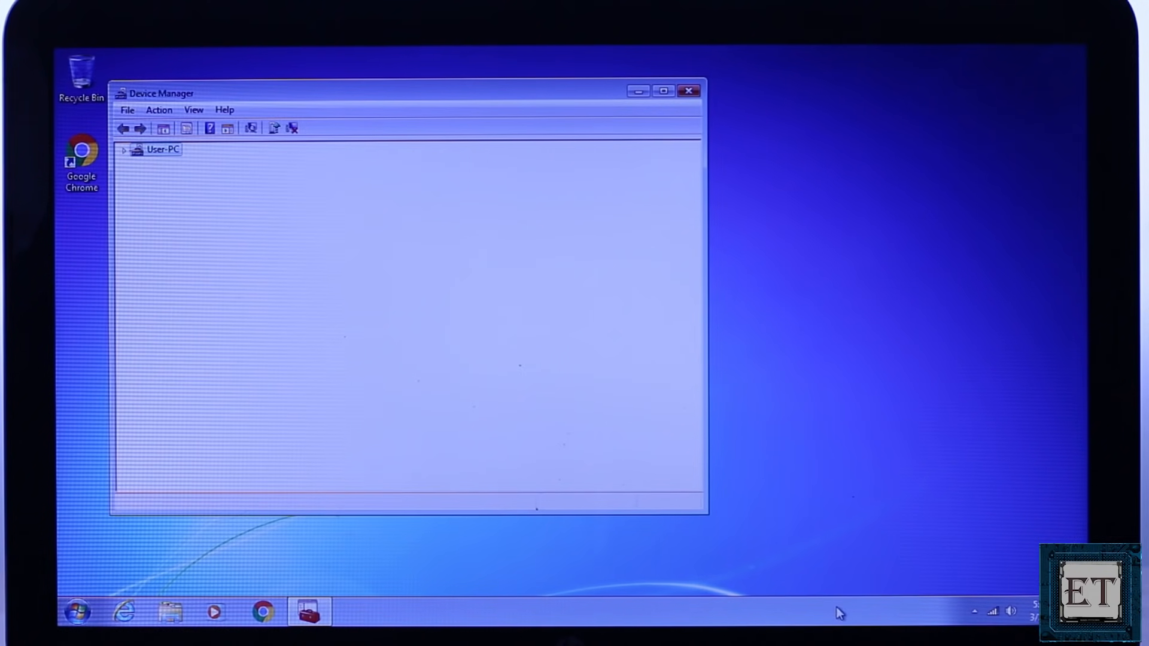
pyautogui.click(125, 149)
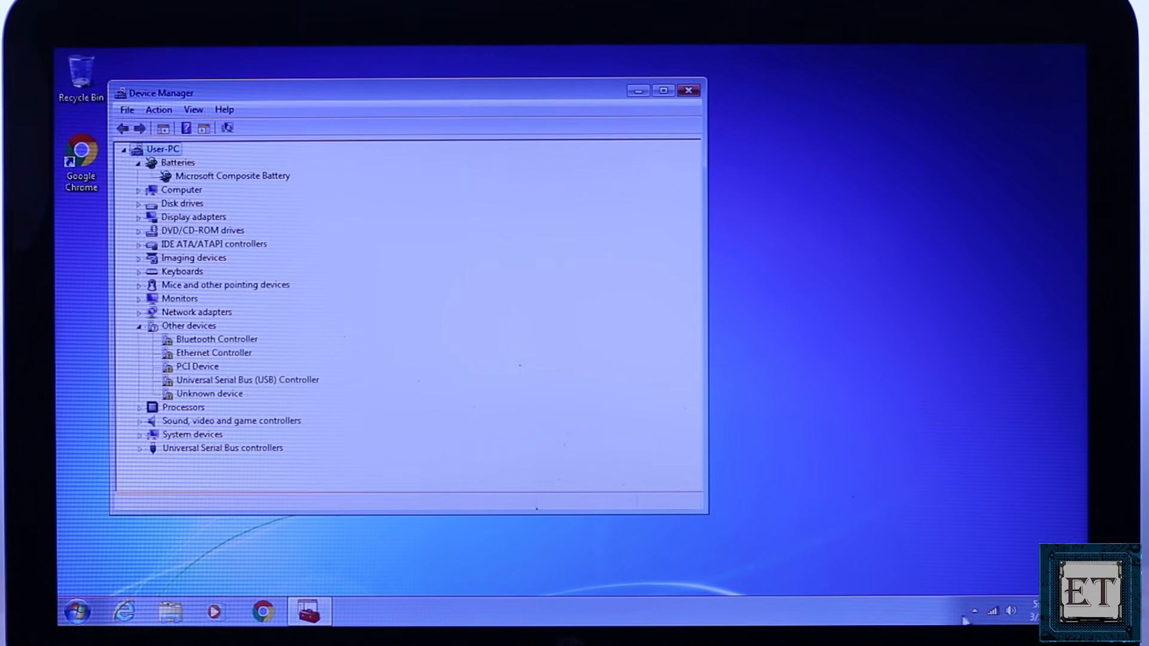
pyautogui.moveTo(801, 377)
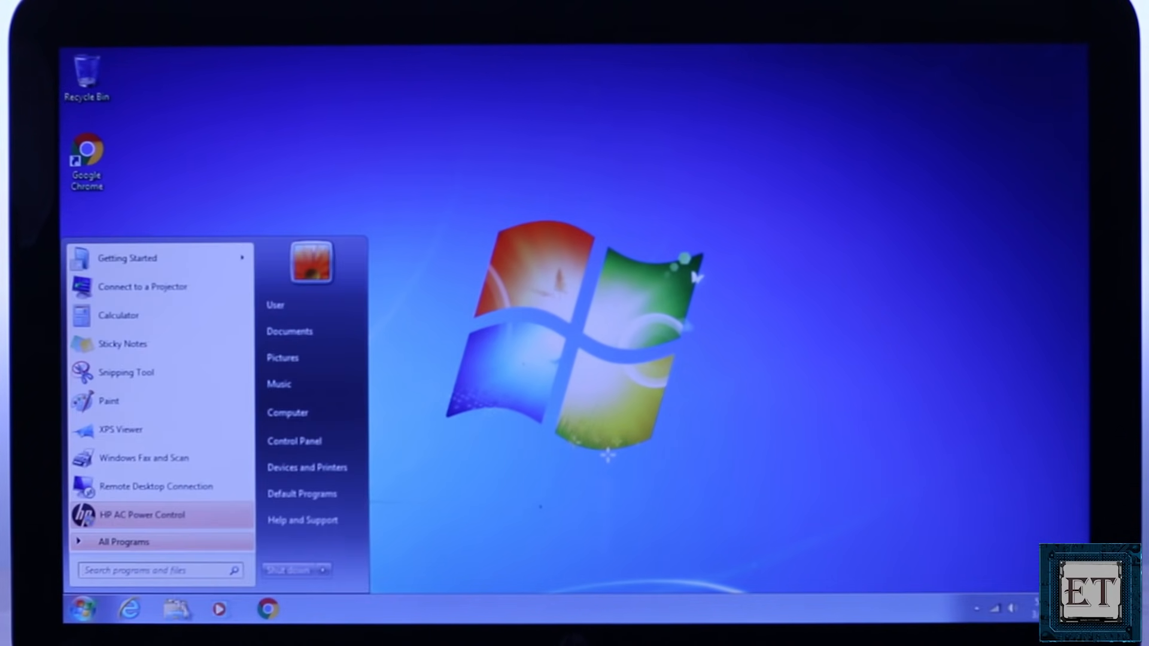
# Restart the computer from the Start menu's shut-down options
pyautogui.click(325, 569)
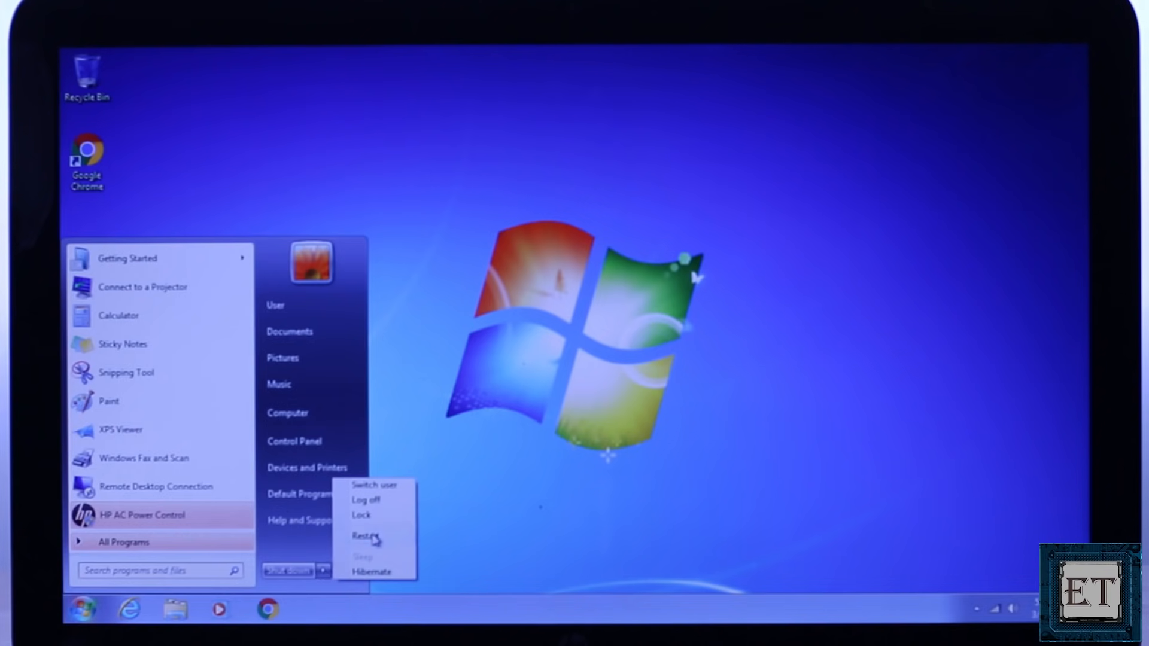
pyautogui.click(366, 537)
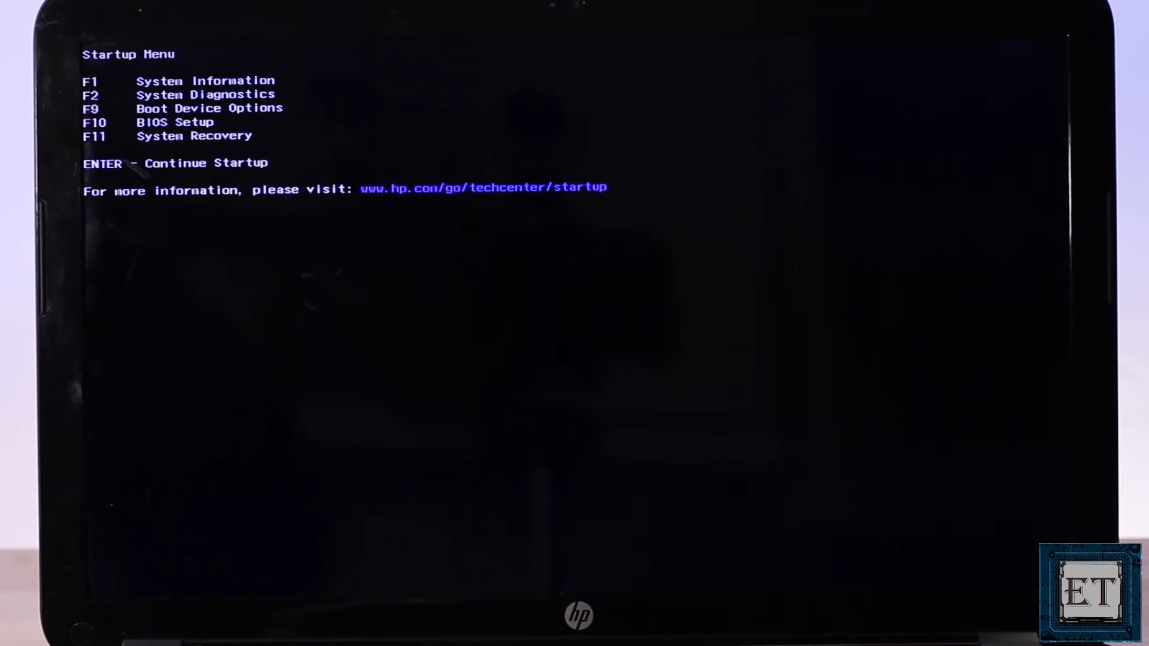
# Enter BIOS Setup with F10 and load the setup defaults from the Exit tab
pyautogui.press('F10')
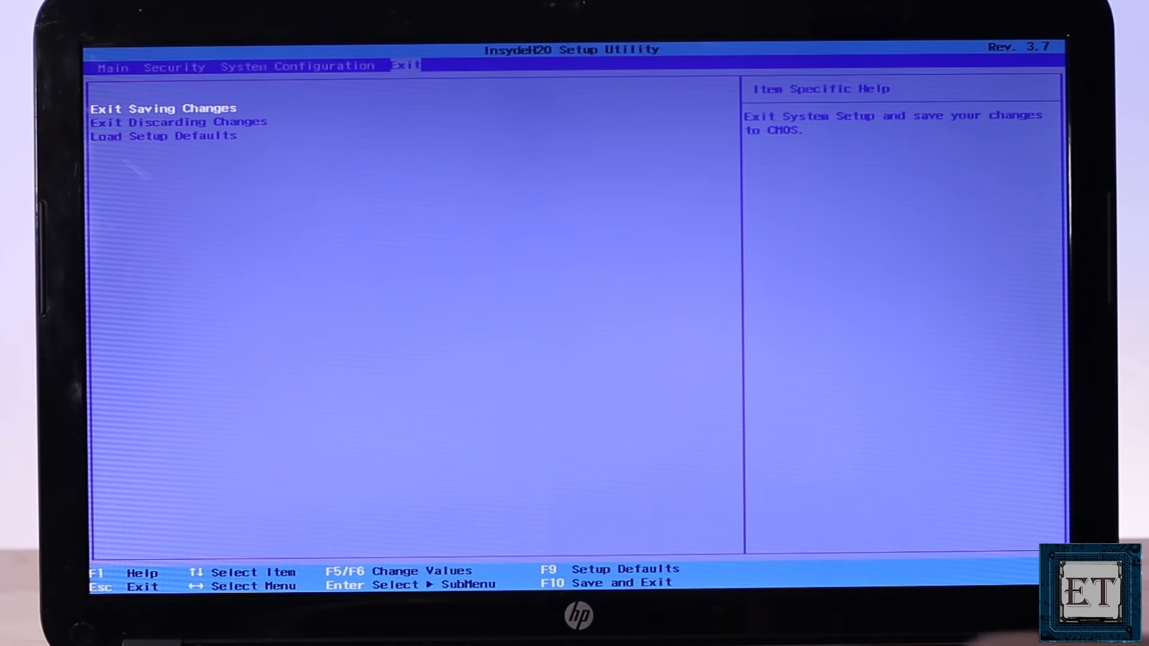
pyautogui.press('down')
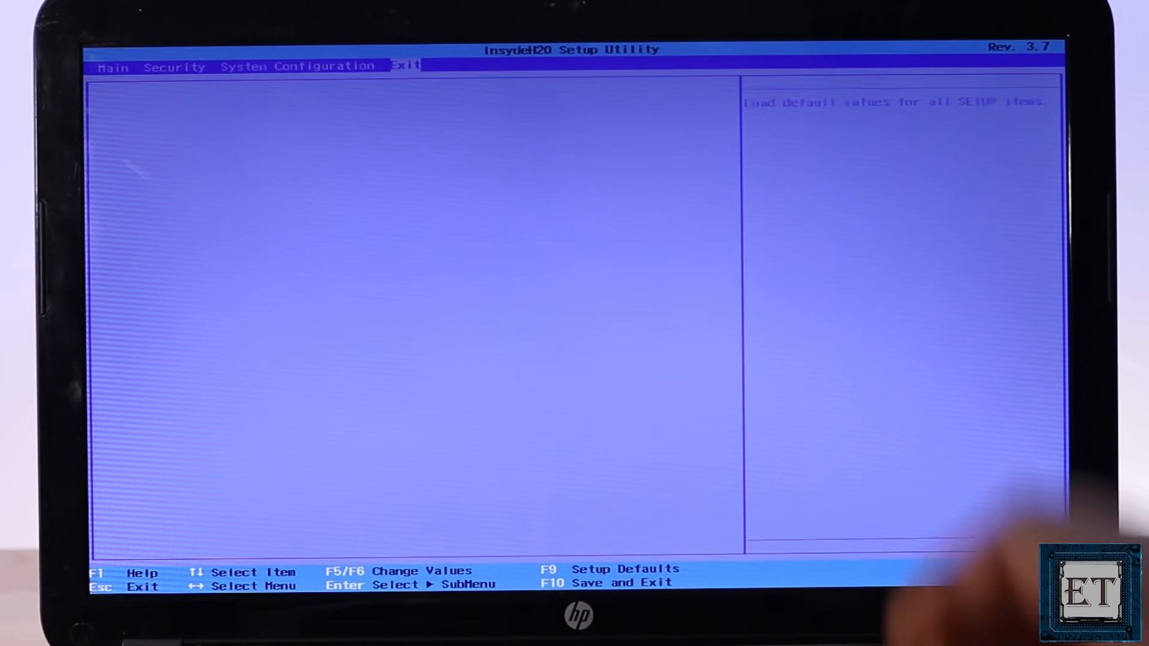
pyautogui.click(405, 66)
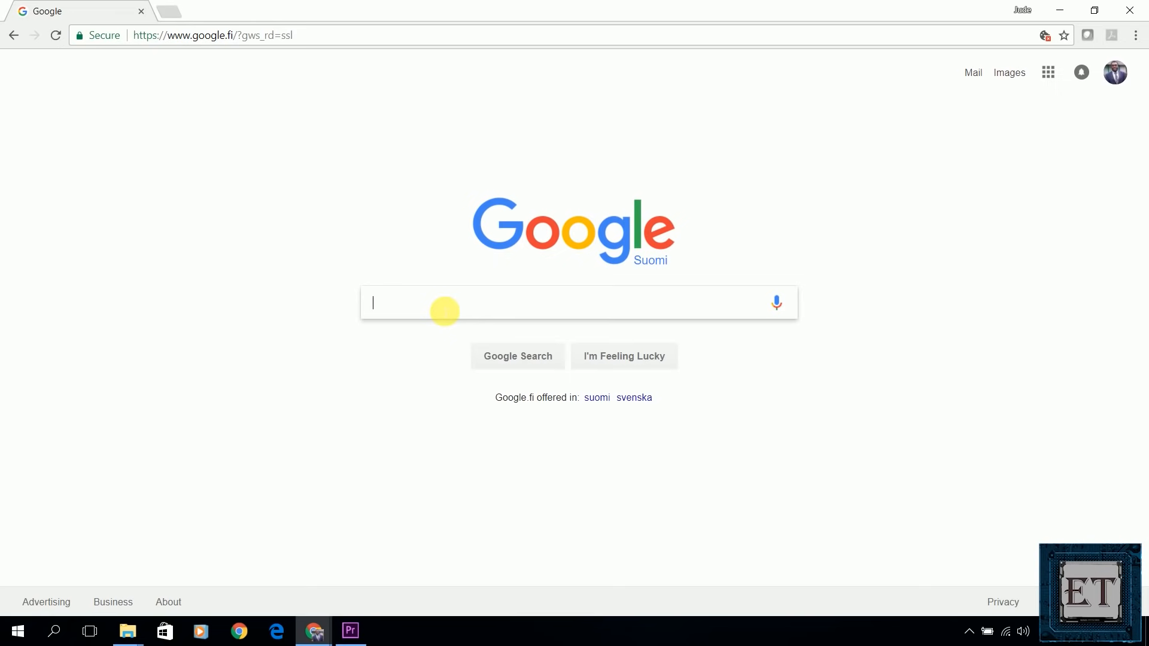
# Search Google for "Dell vostro 3550 support"
pyautogui.write('D')
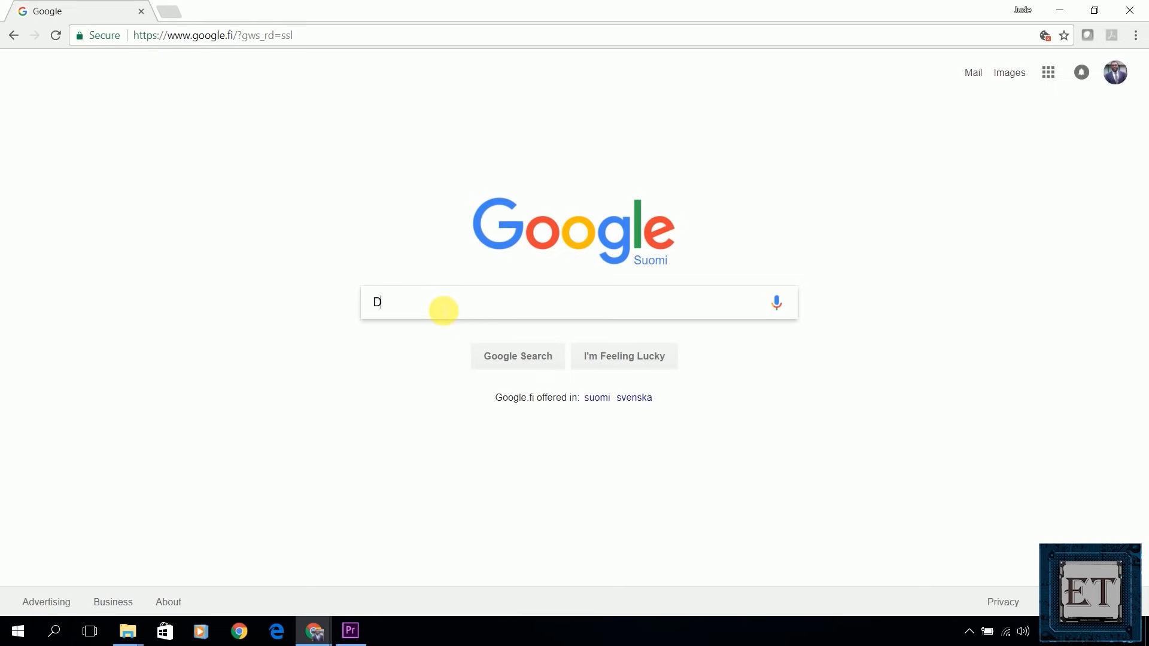
pyautogui.write('ell vostro 3')
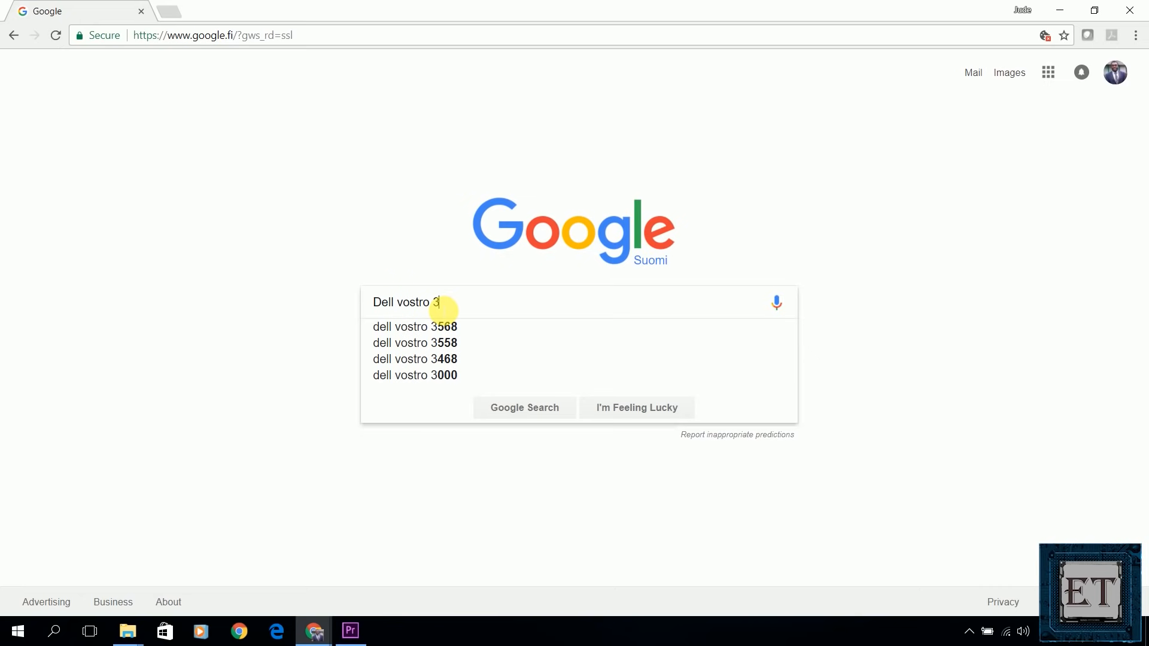
pyautogui.write('550')
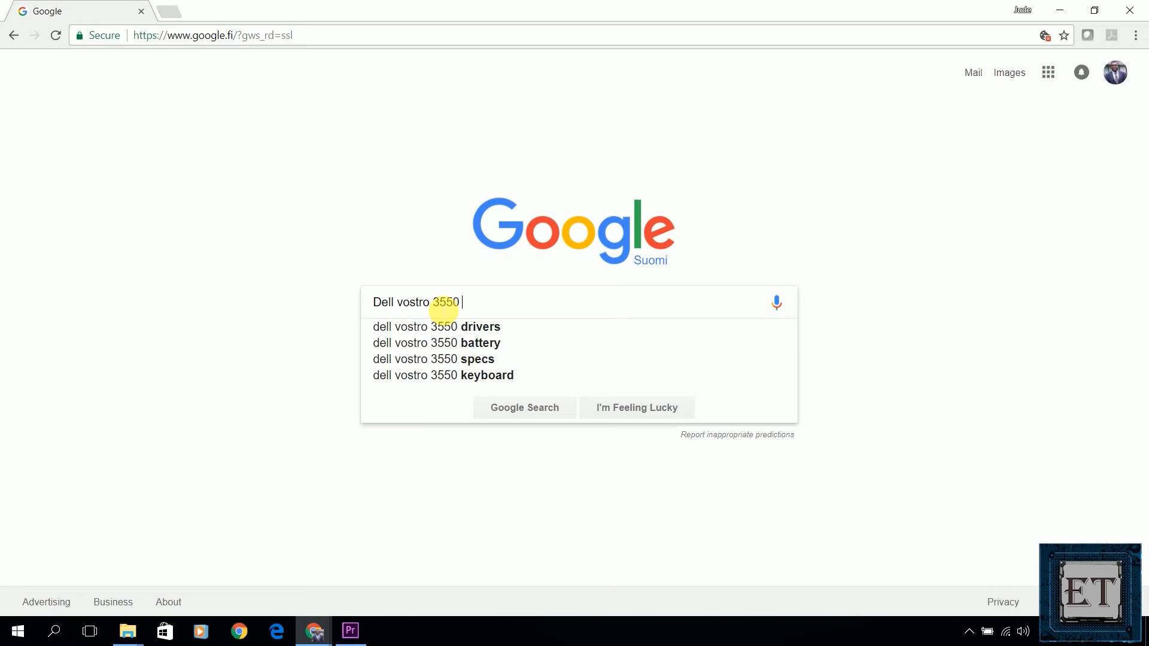
pyautogui.write('support')
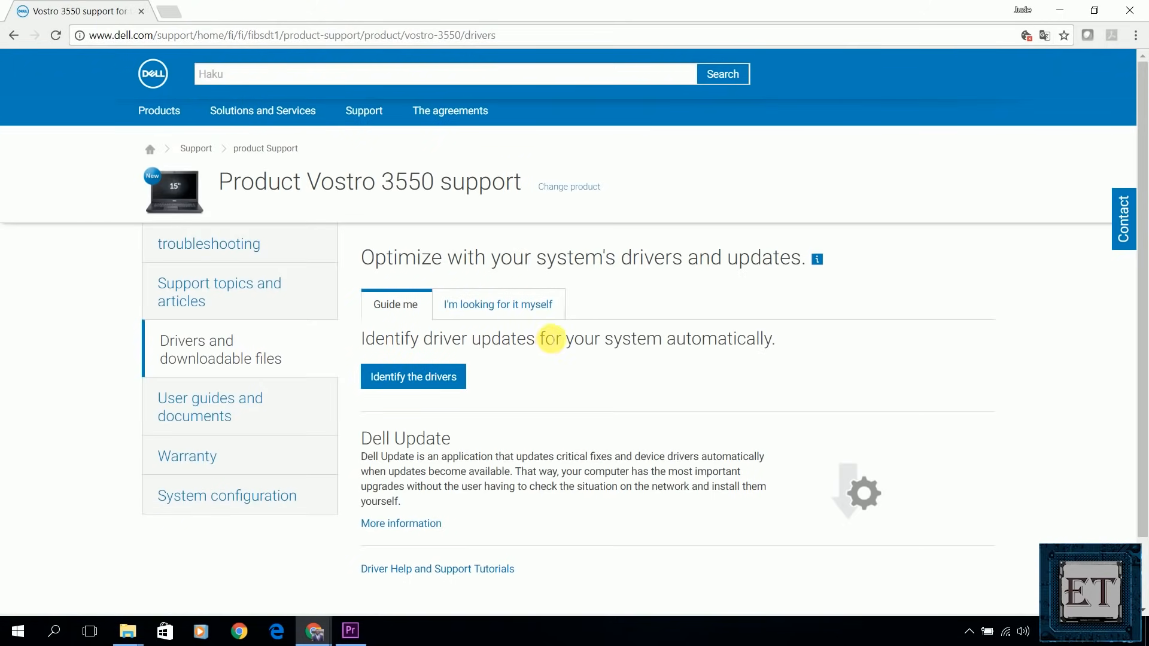
# Filter Dell's Vostro 3550 downloads to BIOS and download 3550A12.EXE, keeping it despite the warning
pyautogui.click(497, 304)
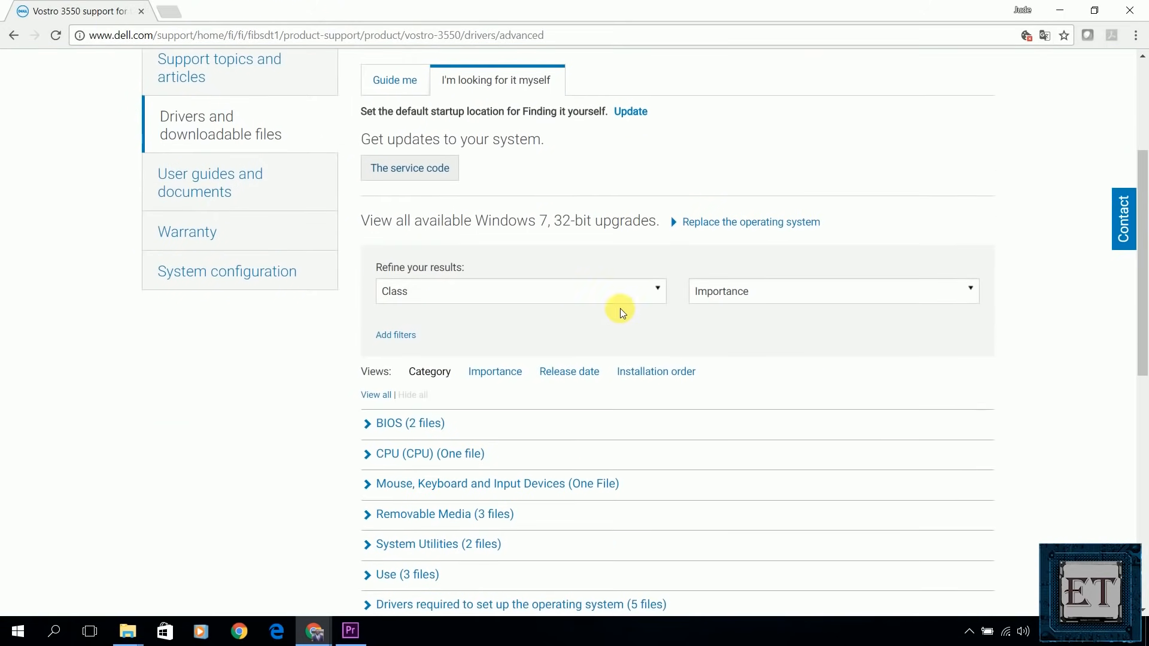
pyautogui.click(518, 291)
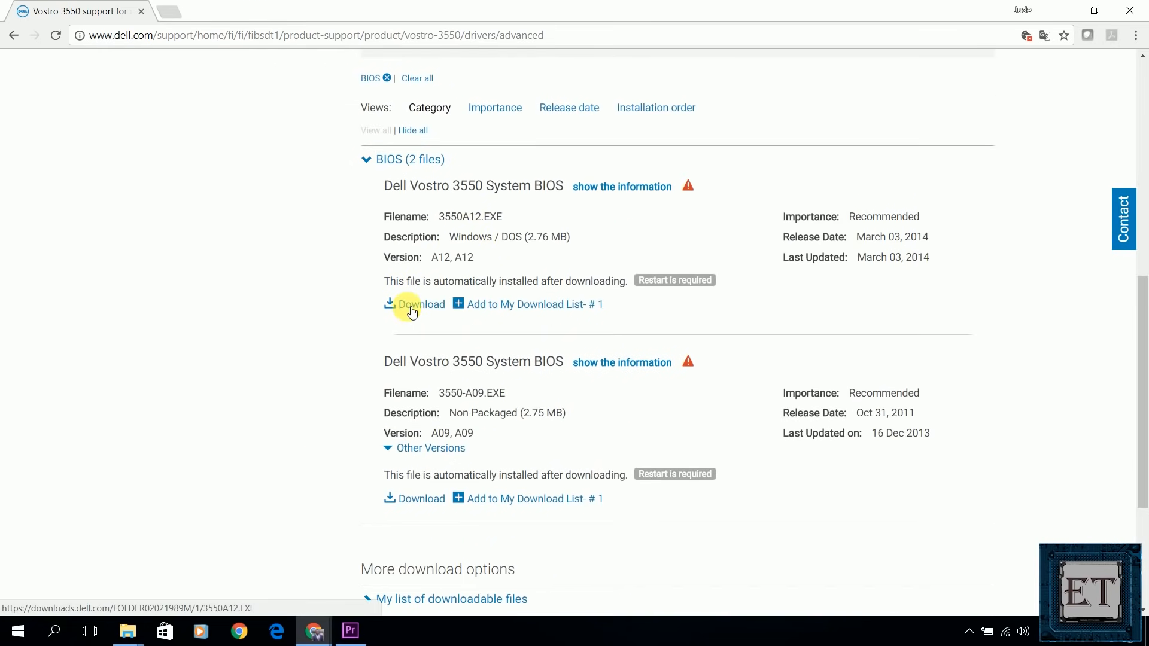
pyautogui.click(421, 304)
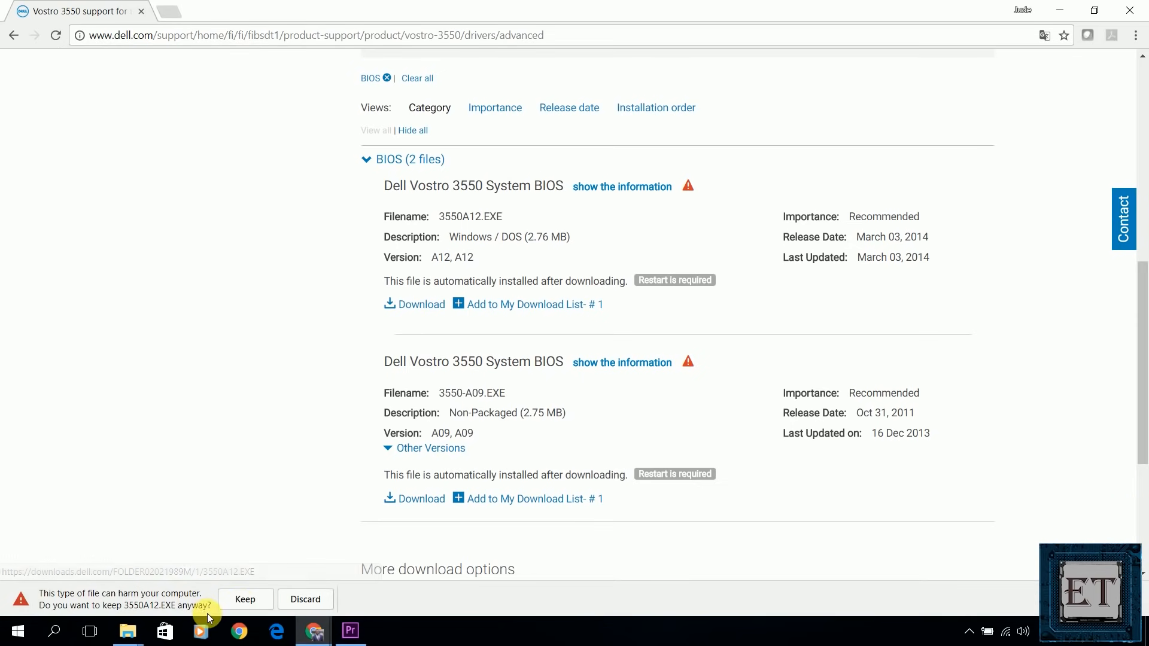
pyautogui.click(244, 599)
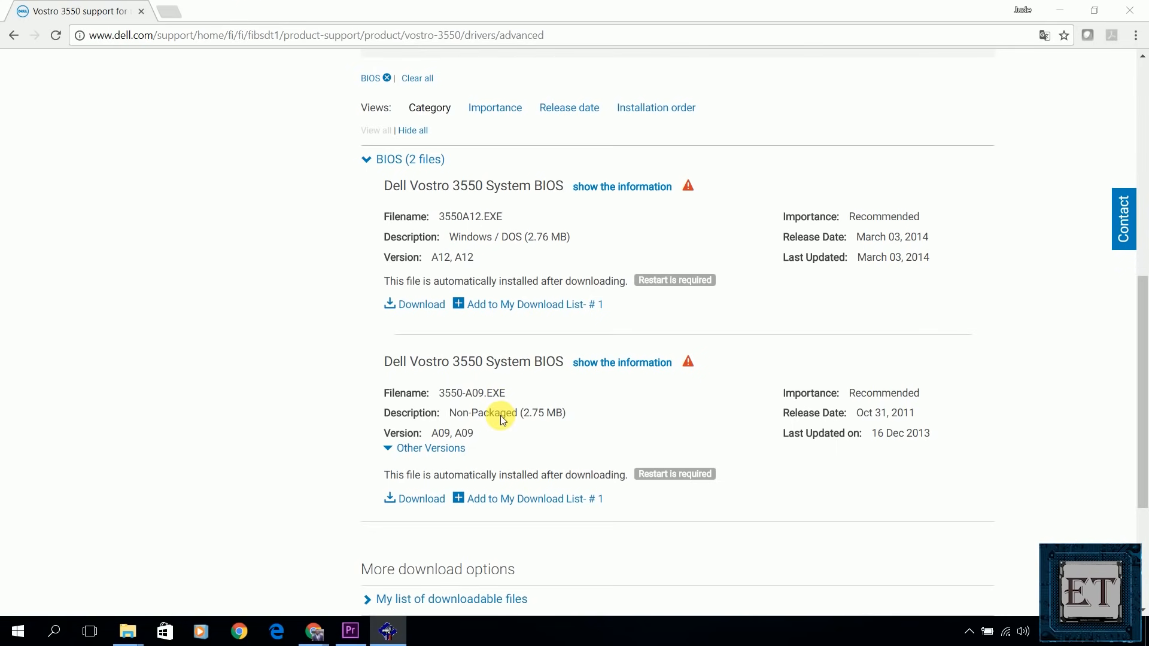
pyautogui.click(414, 304)
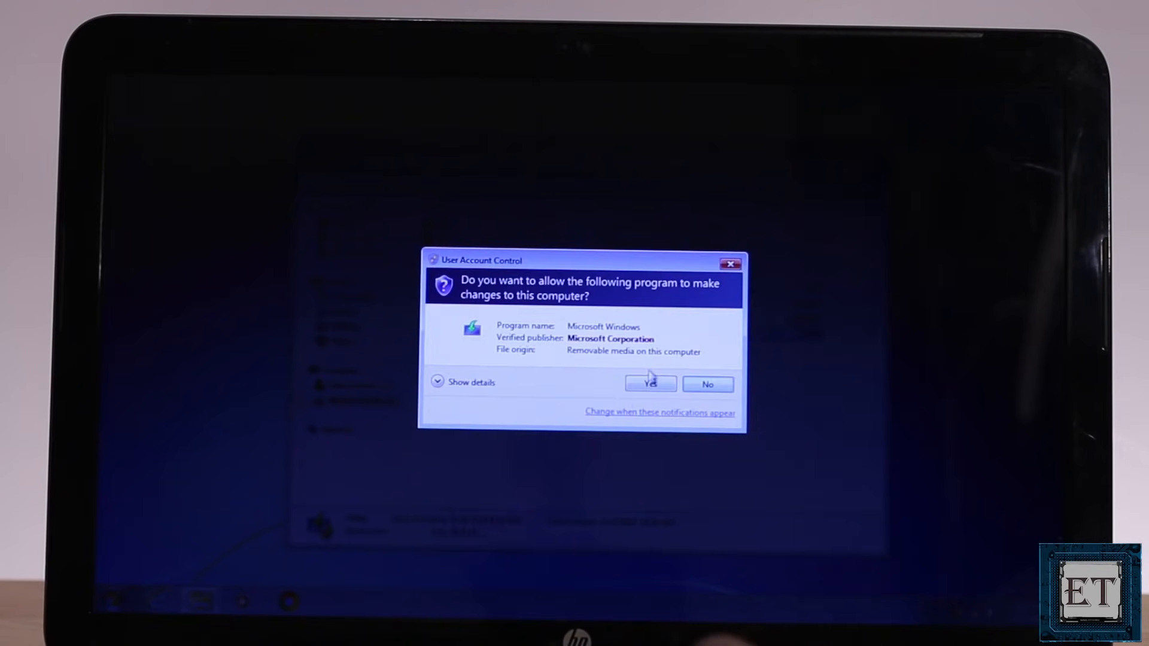
# Allow the UAC prompt and run setup from the Windows 10 folder on drive E:
pyautogui.click(649, 384)
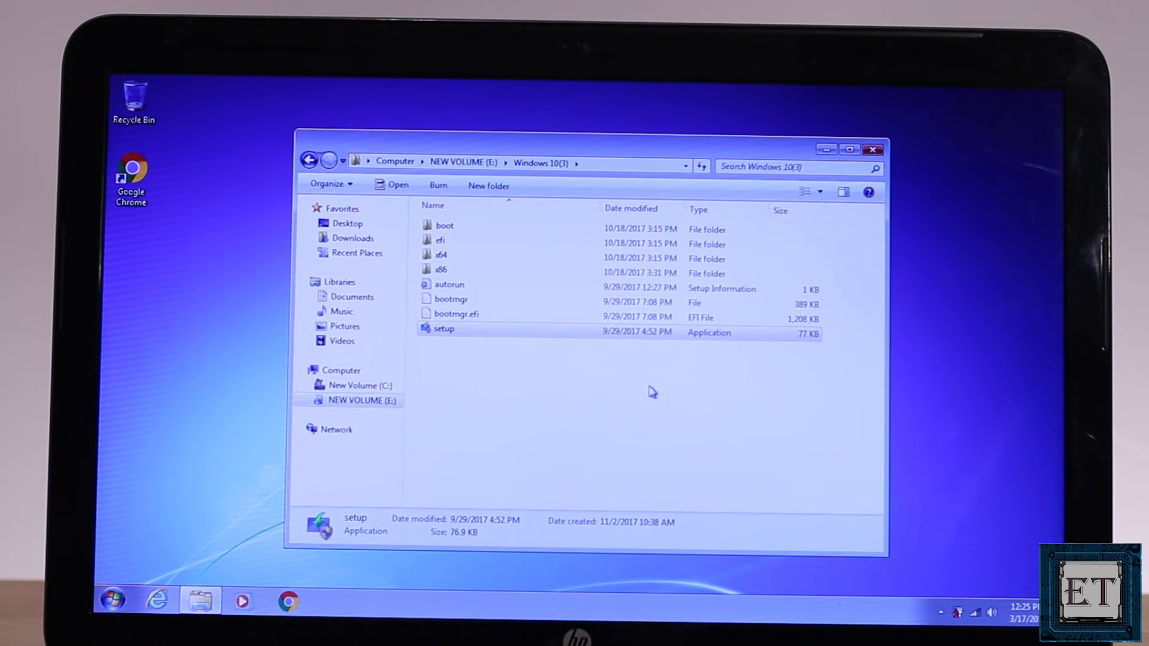
pyautogui.doubleClick(442, 328)
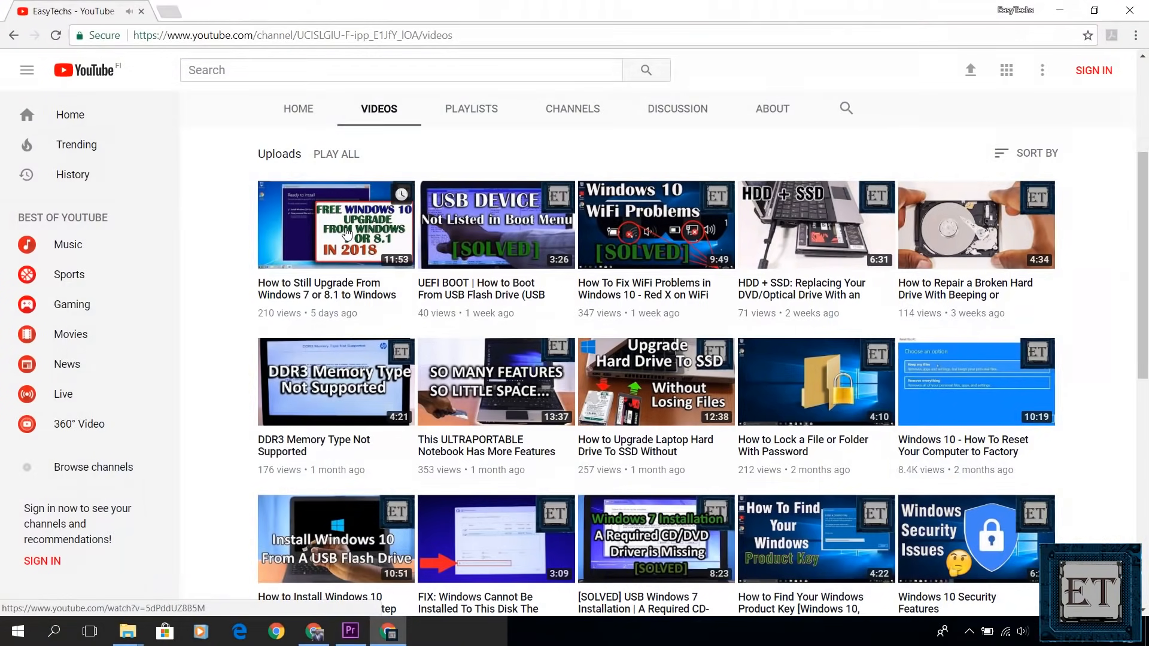
# Play the channel's "How to Still Upgrade From Windows 7 or 8.1 to Windows 10 For FREE in 2018" video
pyautogui.click(335, 224)
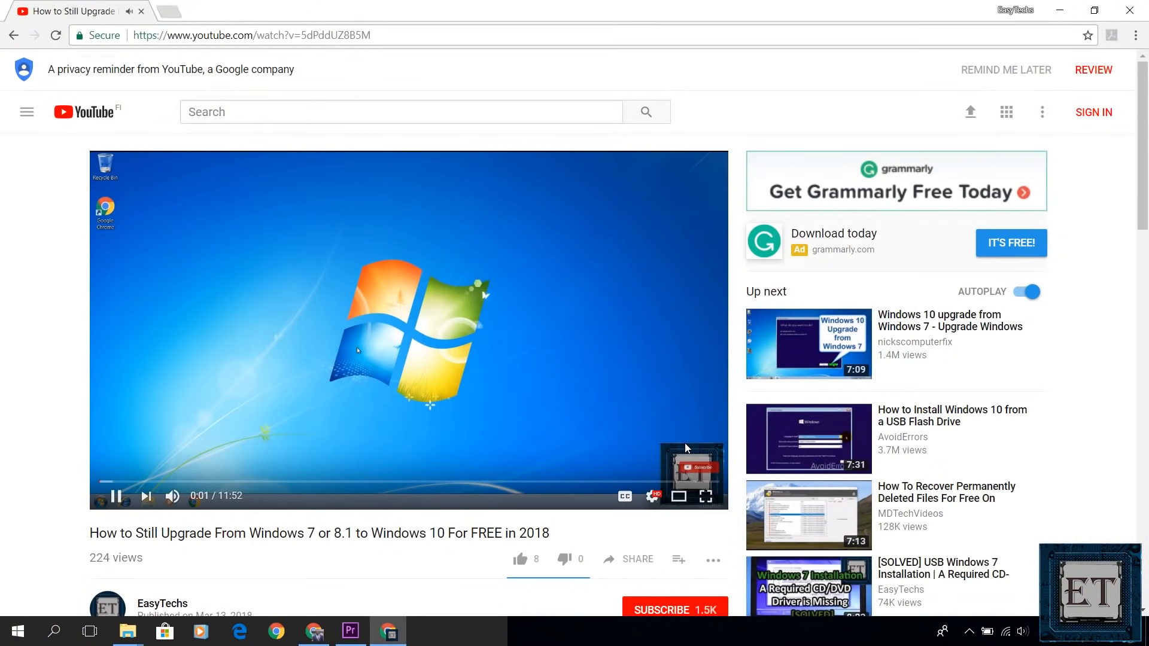